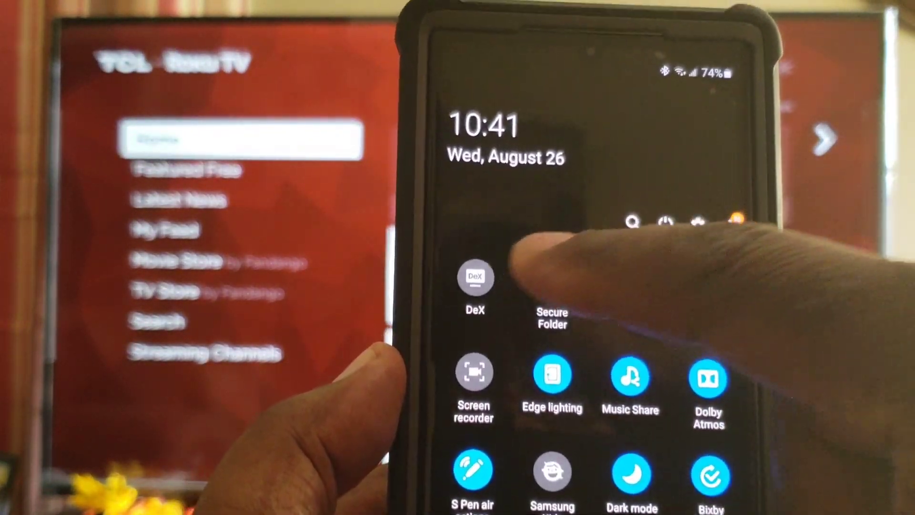
# - Tap the DeX tile to launch the DeX desktop on the TV
pyautogui.click(475, 278)
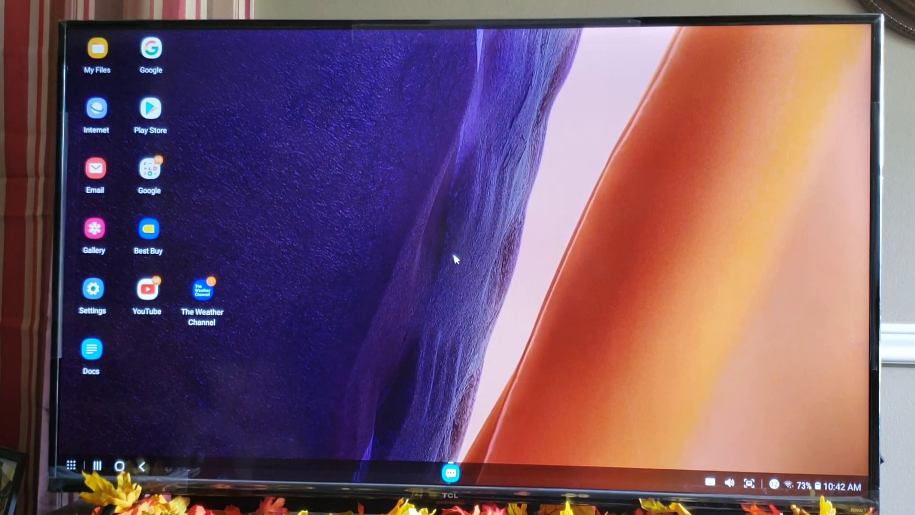
pyautogui.moveTo(359, 326)
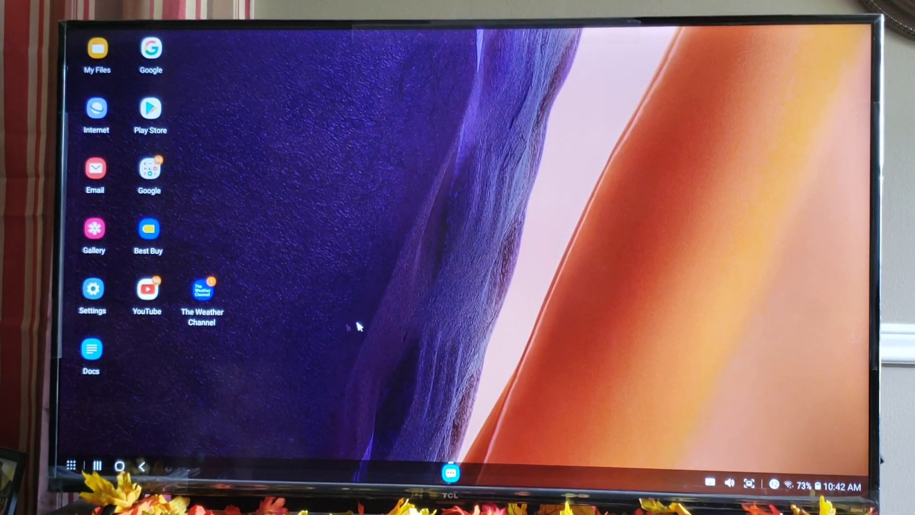
pyautogui.moveTo(414, 302)
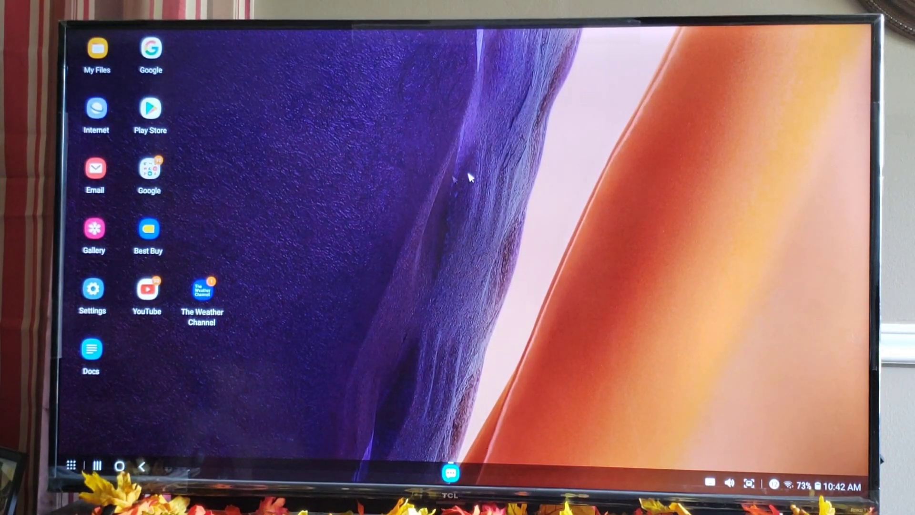
pyautogui.moveTo(694, 242)
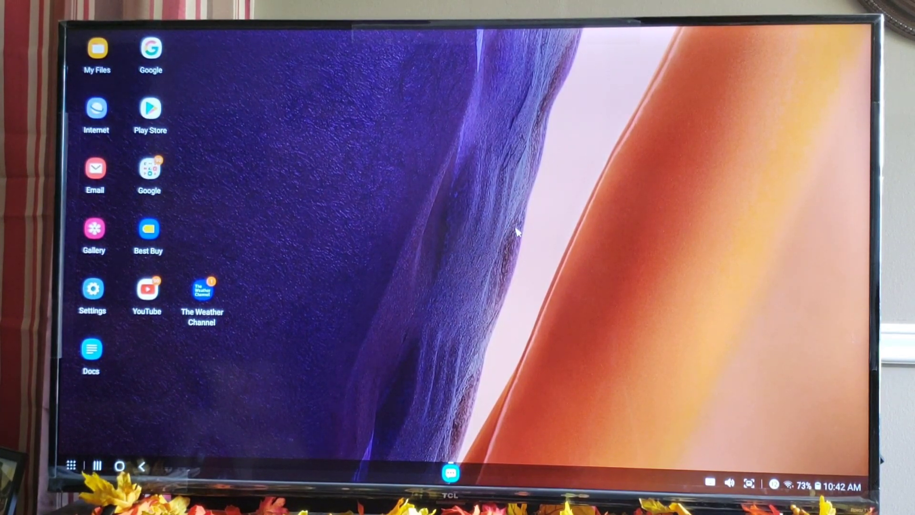
pyautogui.moveTo(523, 257)
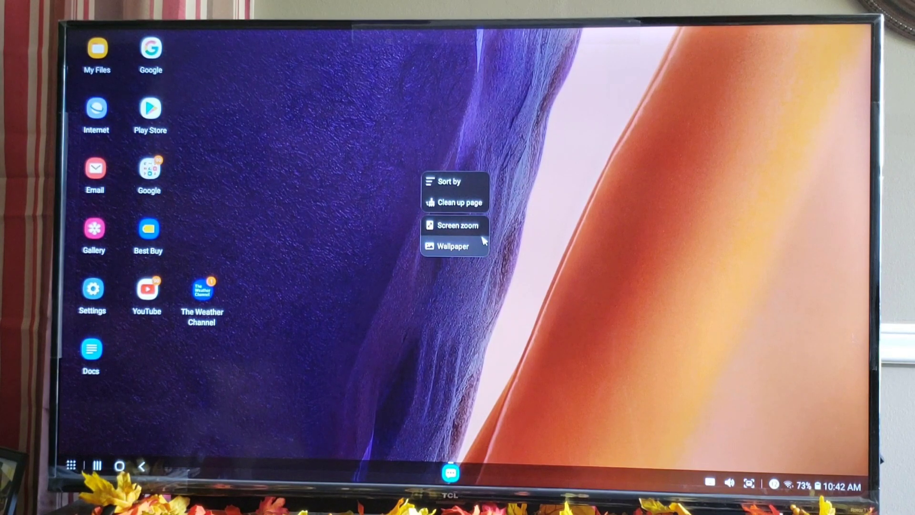
pyautogui.moveTo(481, 249)
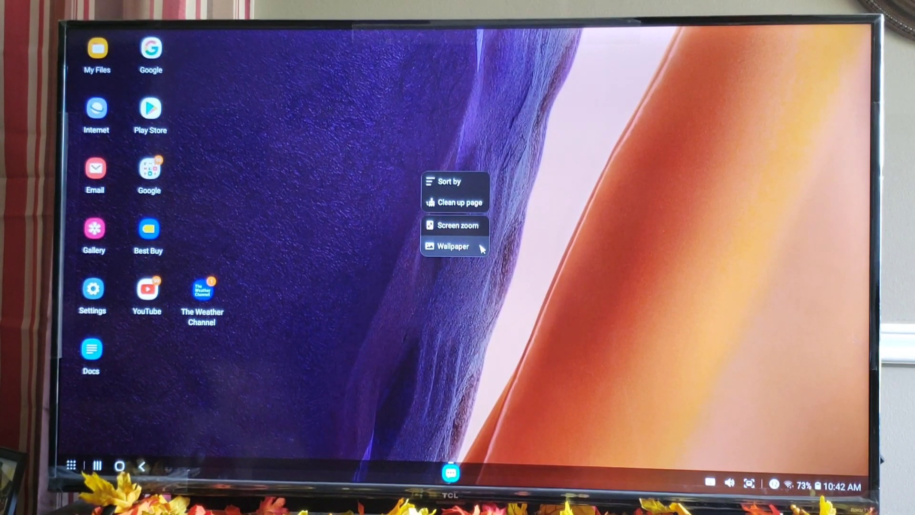
# - View the wallpaper settings window and close it
pyautogui.click(453, 246)
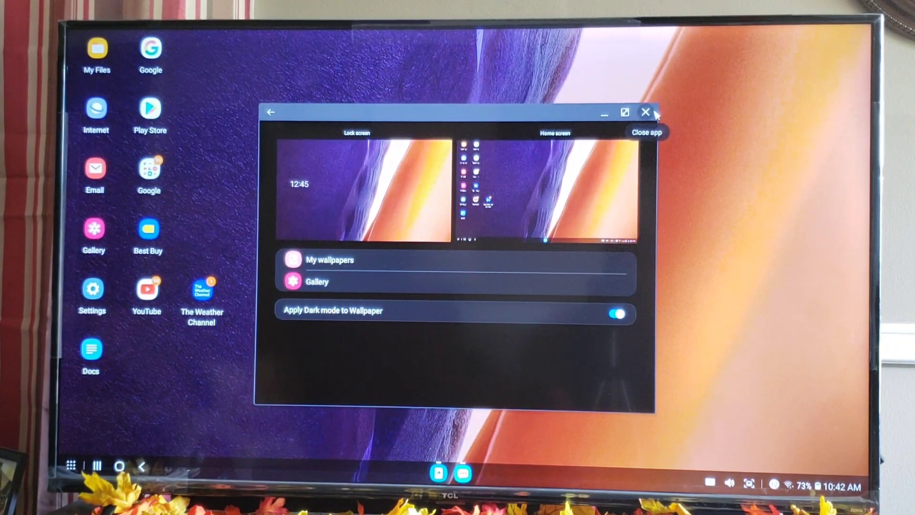
pyautogui.click(645, 112)
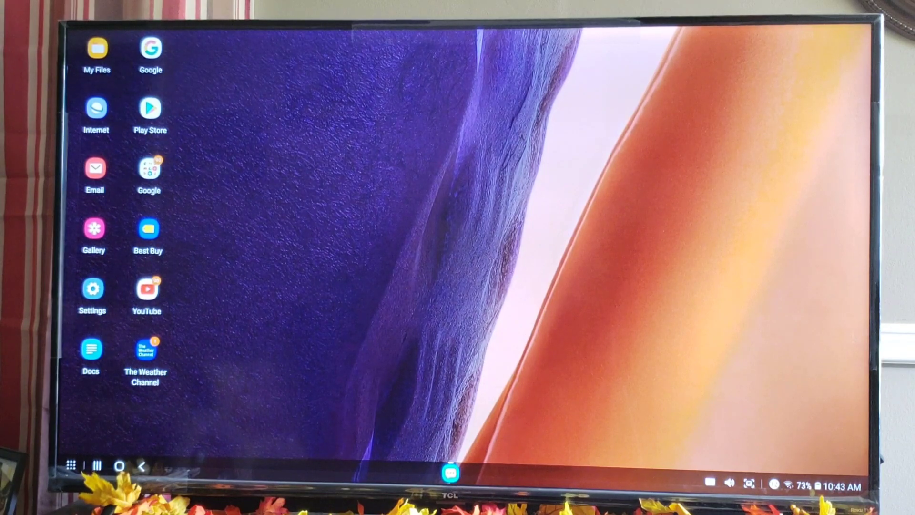
# - Add YT Studio from the app drawer to the desktop beside YouTube
pyautogui.click(70, 465)
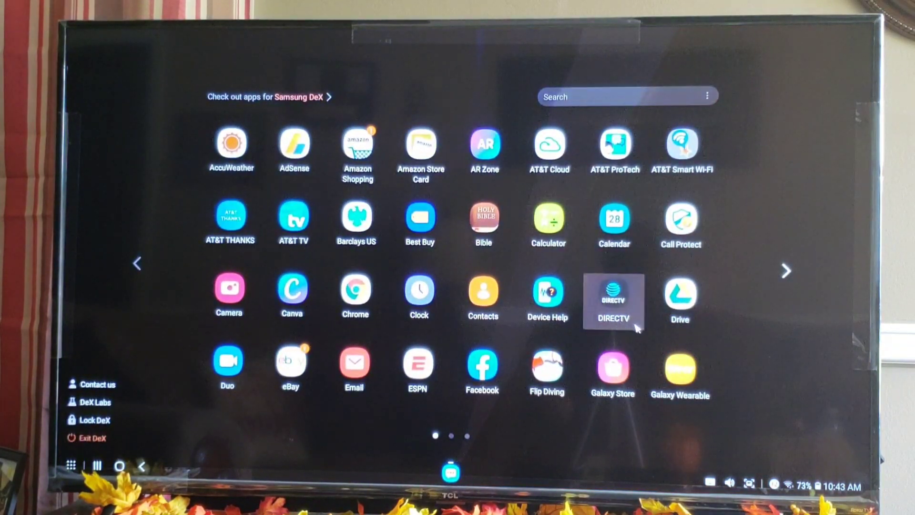
pyautogui.click(786, 270)
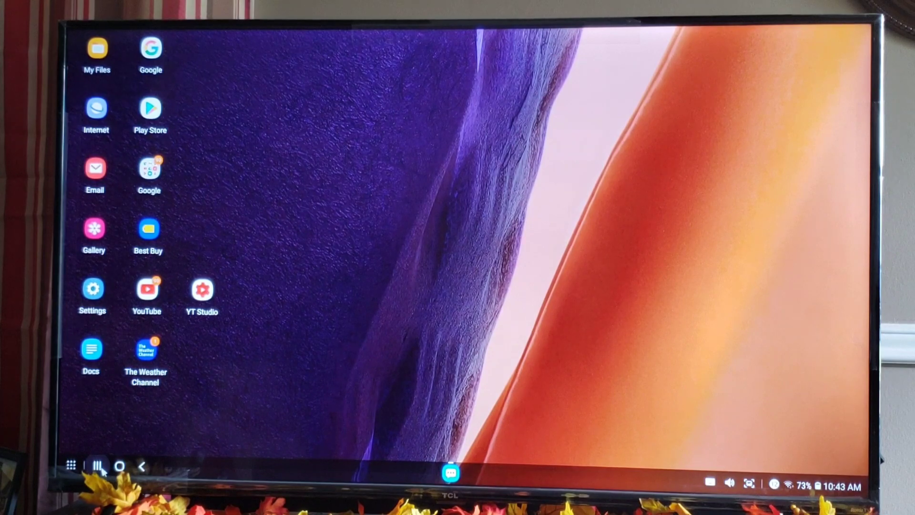
# - Close the Messages card in Recents and return to the desktop
pyautogui.click(96, 465)
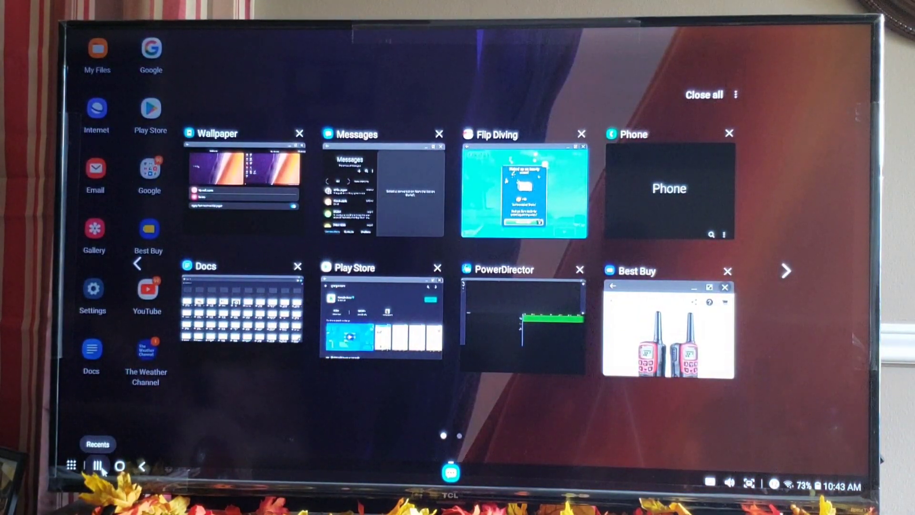
pyautogui.moveTo(621, 194)
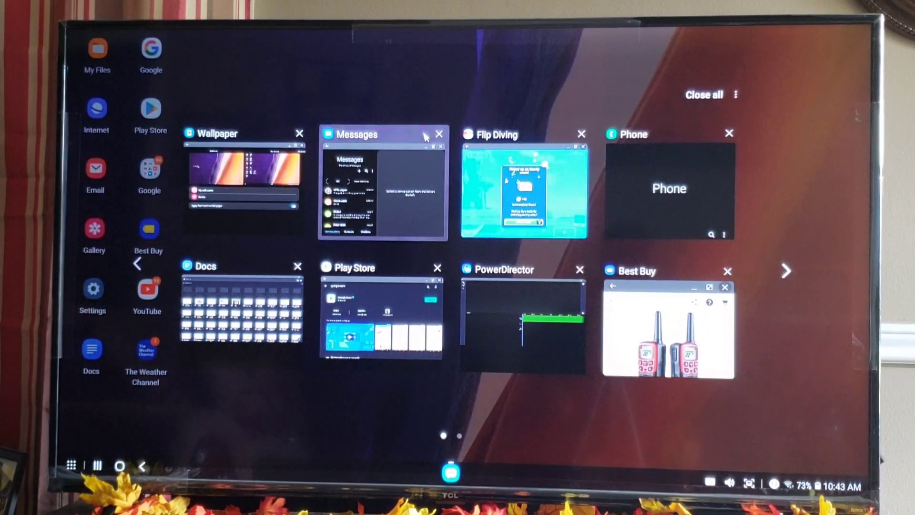
pyautogui.click(439, 134)
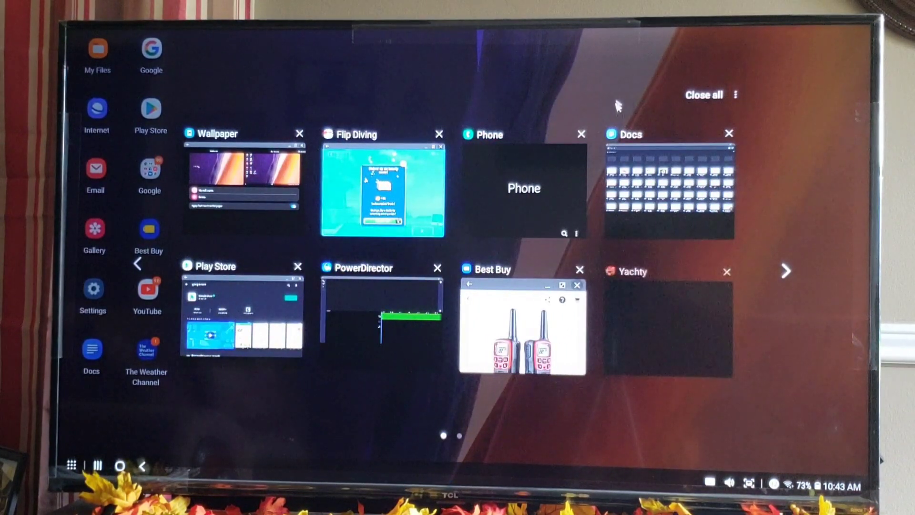
pyautogui.click(702, 94)
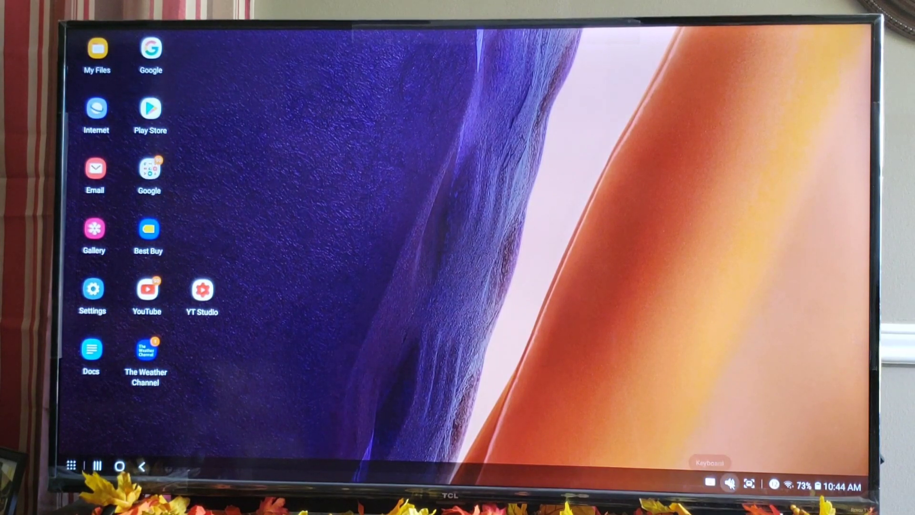
pyautogui.click(730, 484)
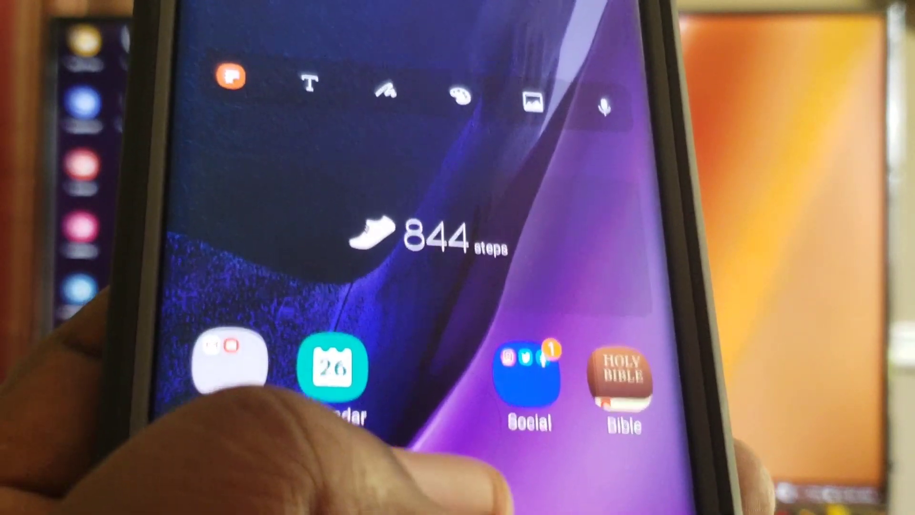
pyautogui.click(530, 379)
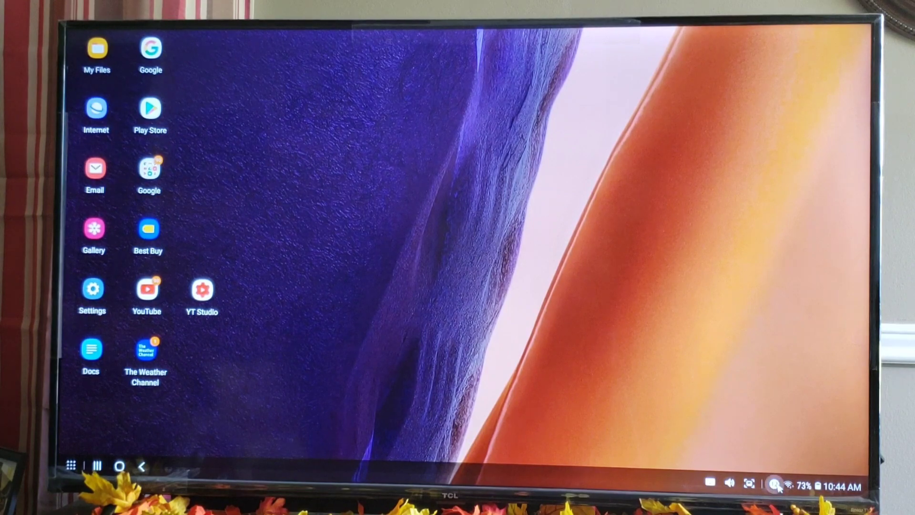
pyautogui.click(777, 483)
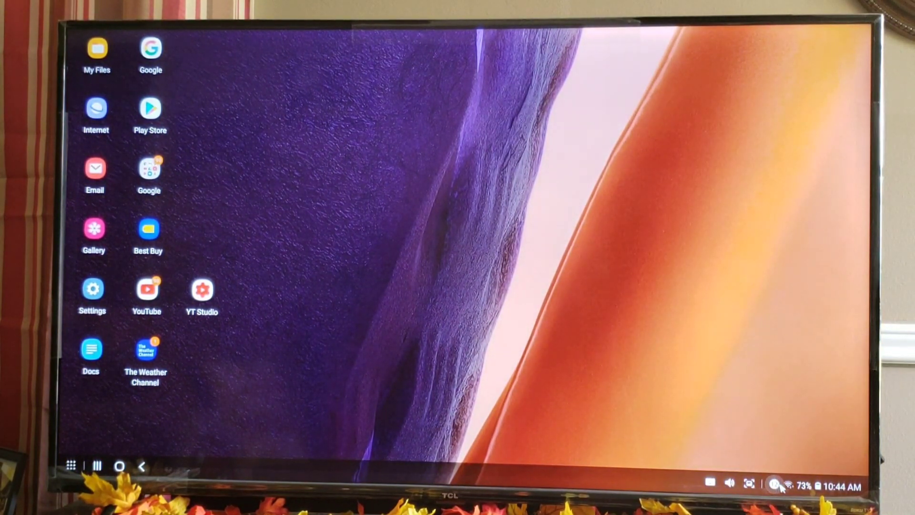
pyautogui.moveTo(778, 484)
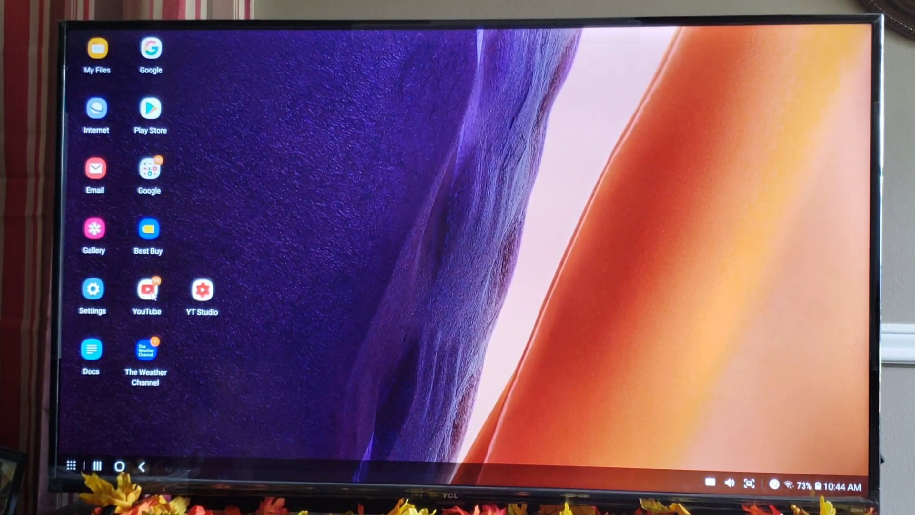
# - Launch YouTube, go to Your channel and play the Note 20 Ultra vs Pixel 4a speed test
pyautogui.click(147, 289)
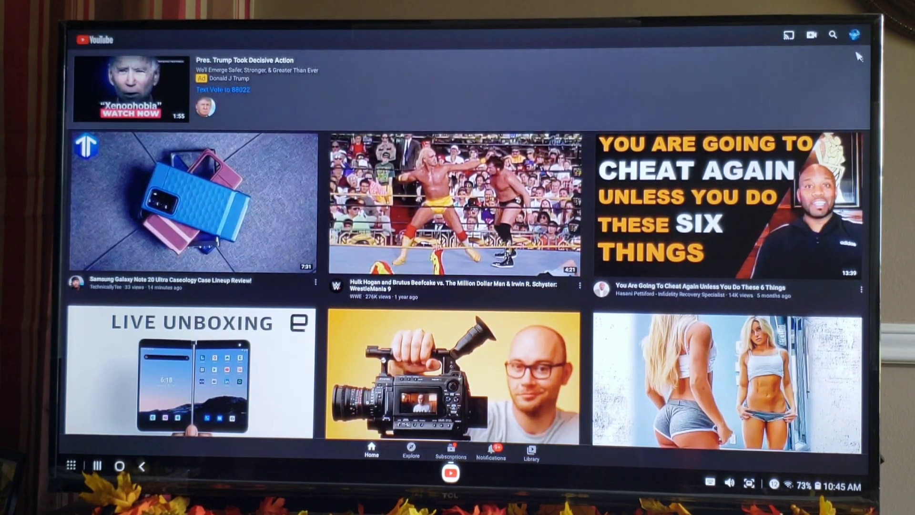
pyautogui.click(853, 34)
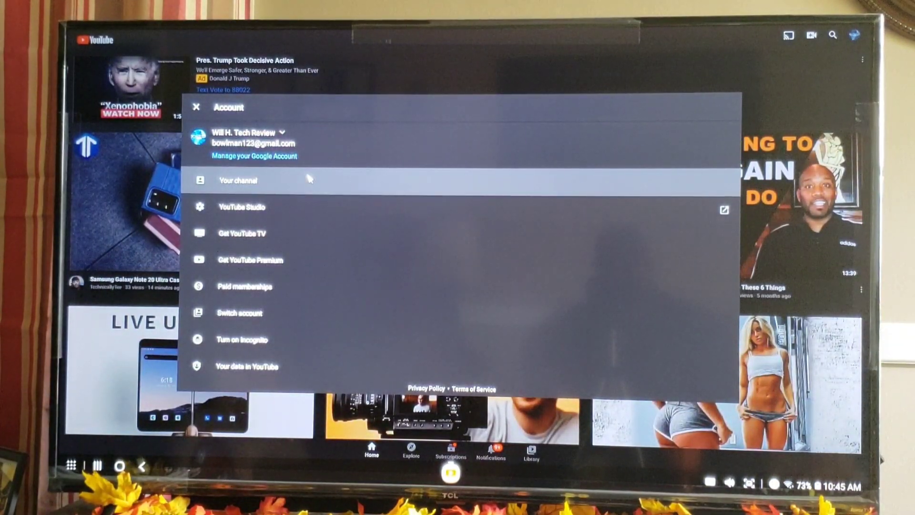
pyautogui.click(237, 180)
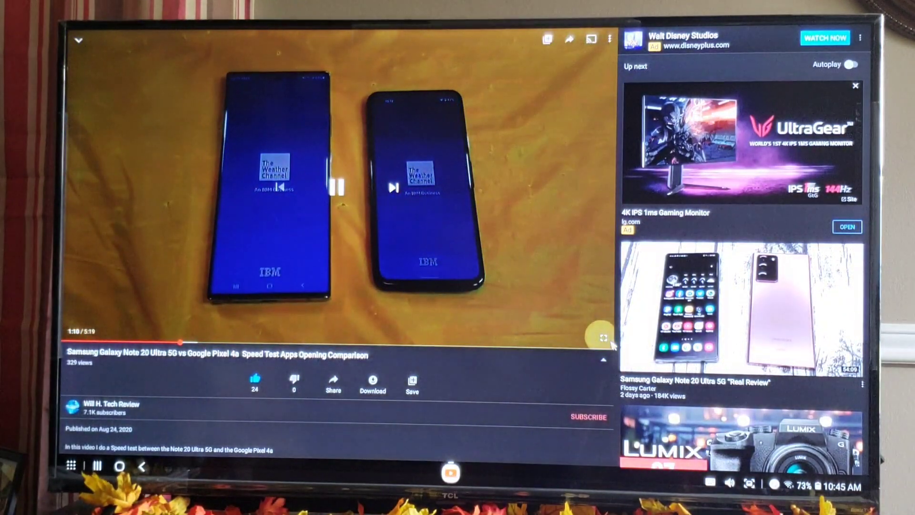
pyautogui.click(602, 335)
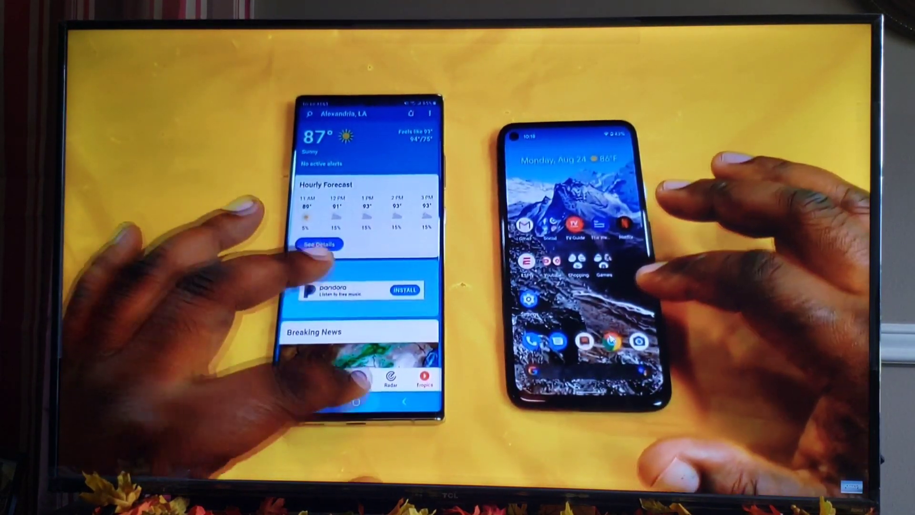
# - Exit full screen and shrink the speed test video into a floating window
pyautogui.click(457, 257)
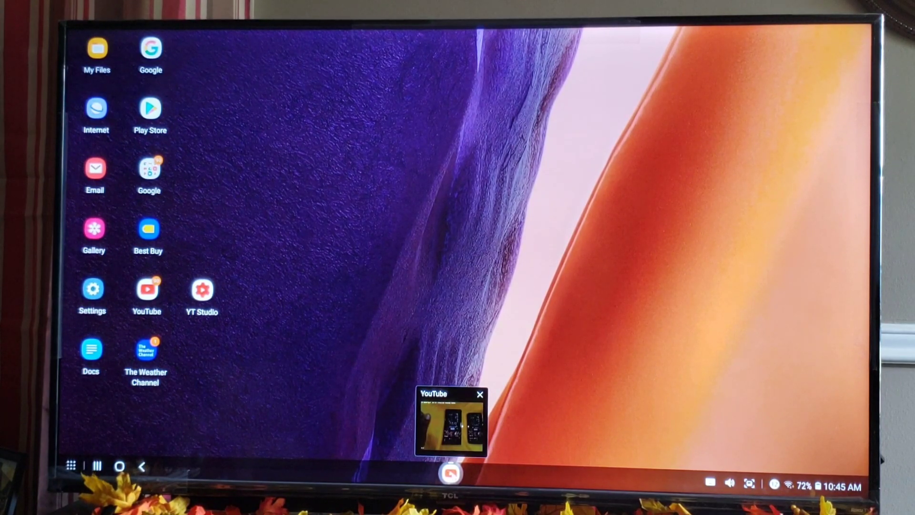
pyautogui.click(449, 420)
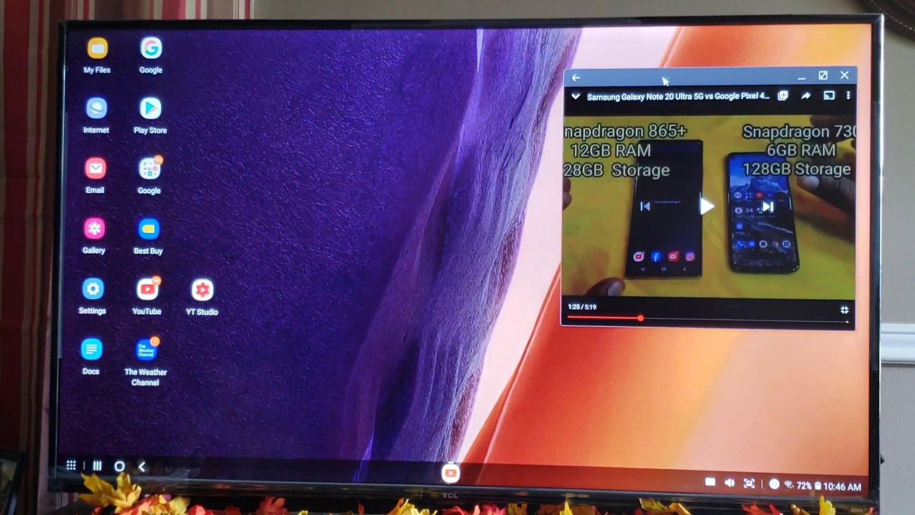
# - Move the YouTube window to the right edge and launch the Play Store
pyautogui.moveTo(662, 81); pyautogui.dragTo(662, 52)
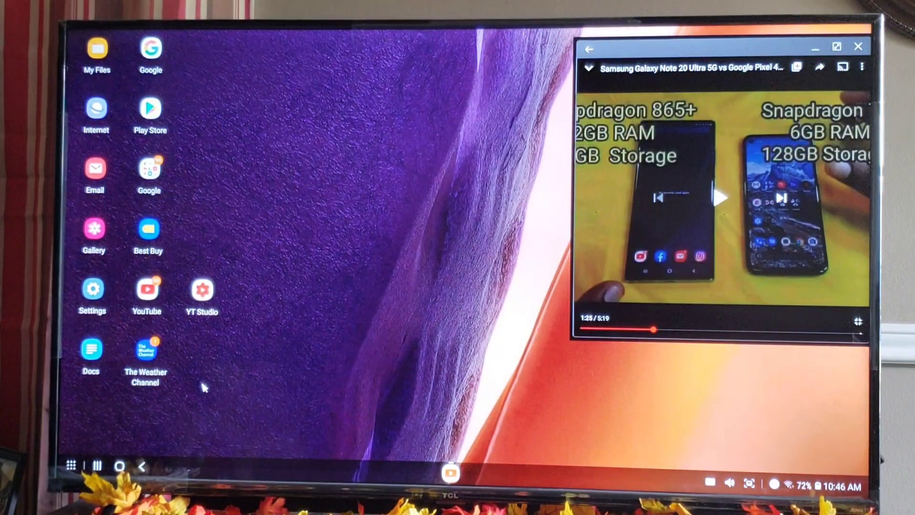
pyautogui.moveTo(190, 108)
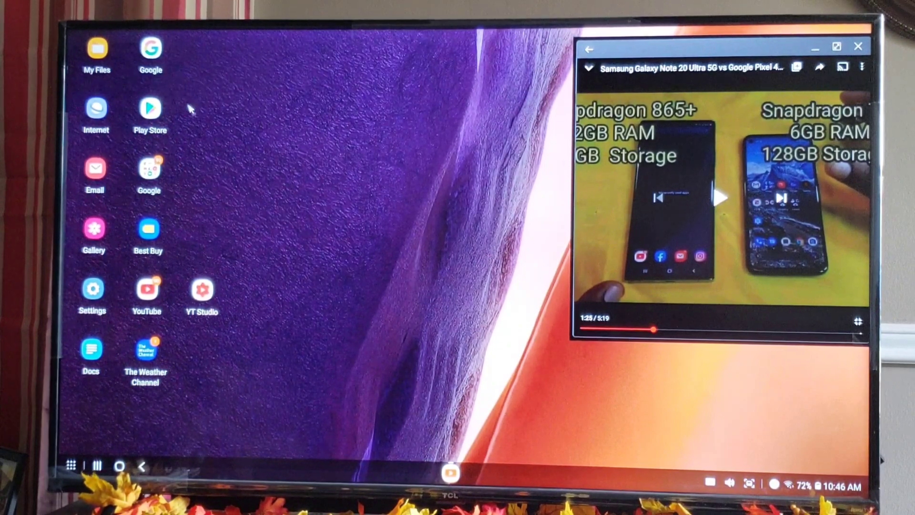
pyautogui.click(149, 107)
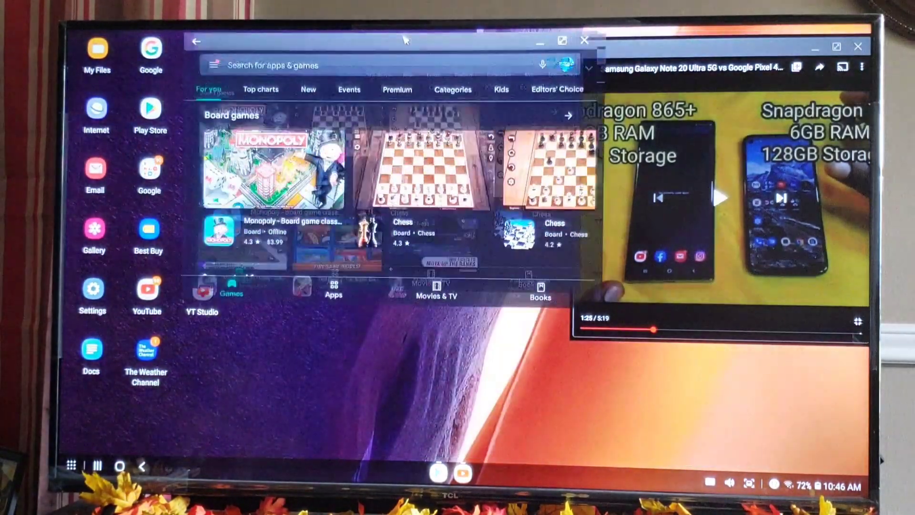
# - Maximize the Play Store window, then restore it to a smaller window
pyautogui.click(561, 40)
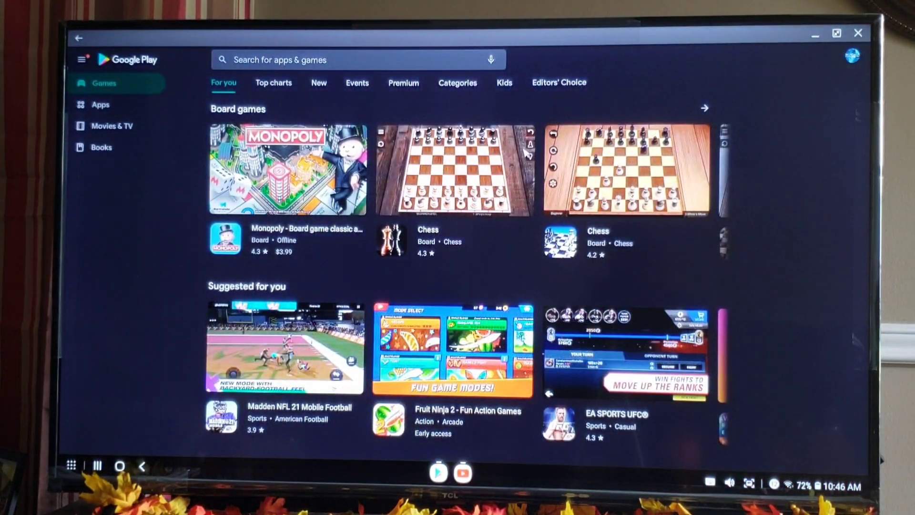
pyautogui.moveTo(852, 34)
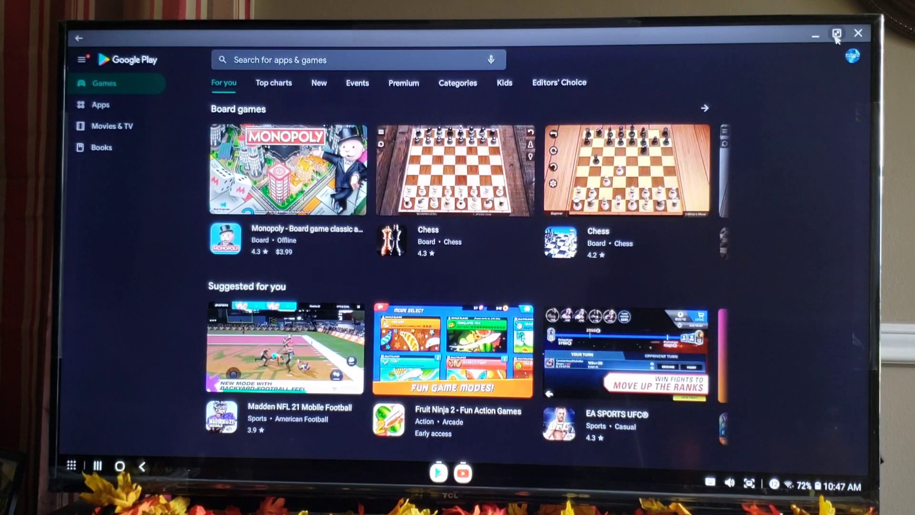
pyautogui.click(837, 34)
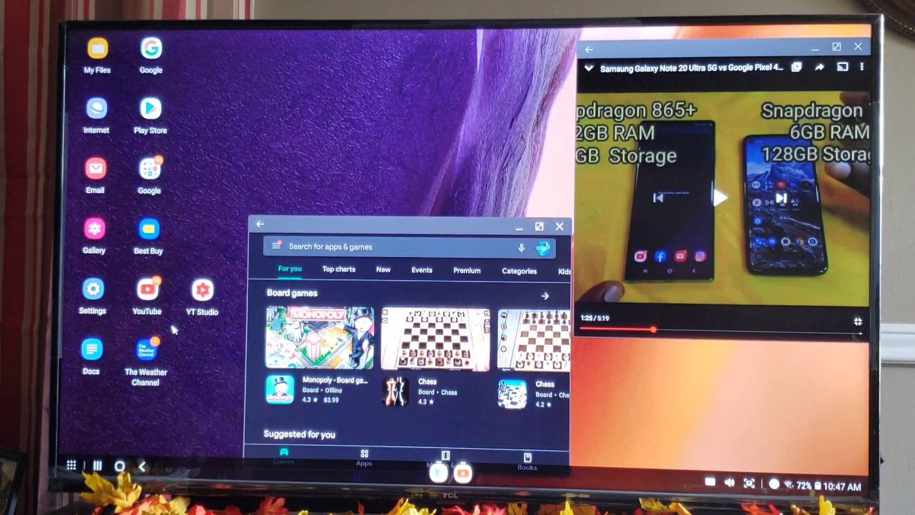
pyautogui.moveTo(457, 294)
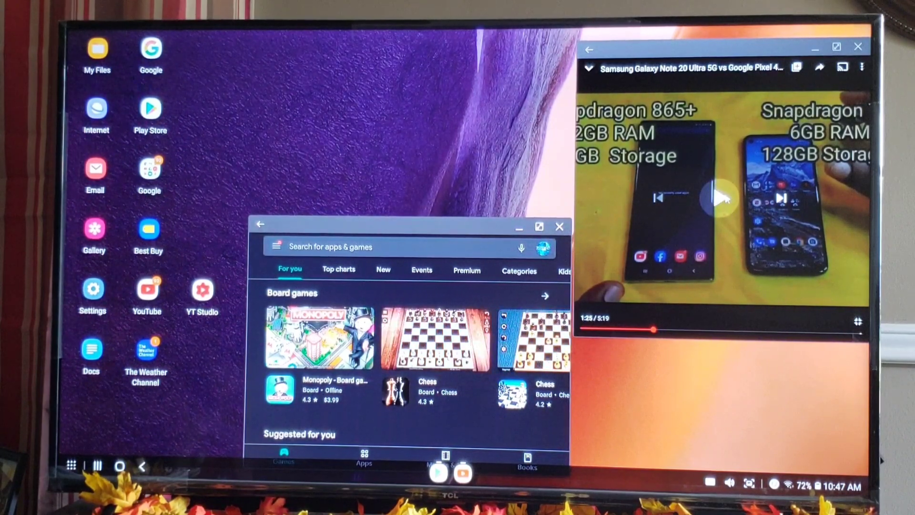
# - Resume the phone comparison video and move the Play Store window higher
pyautogui.click(720, 197)
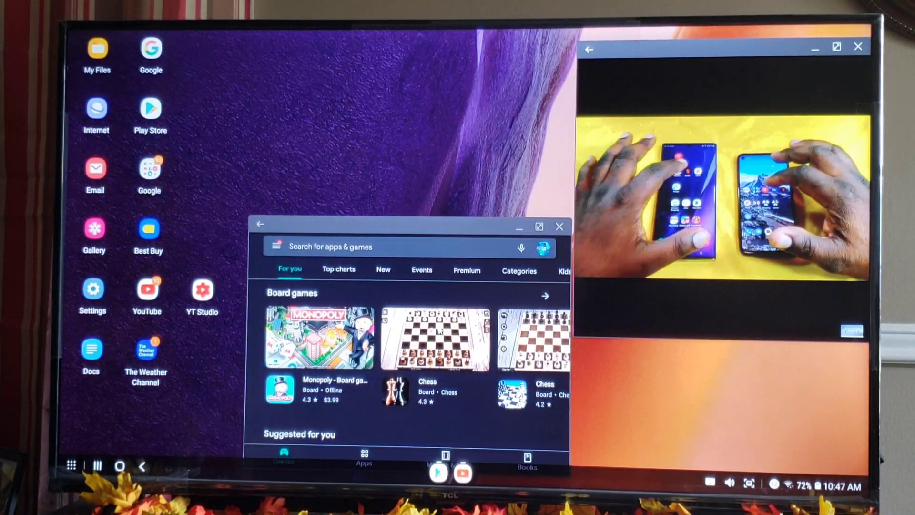
pyautogui.click(544, 296)
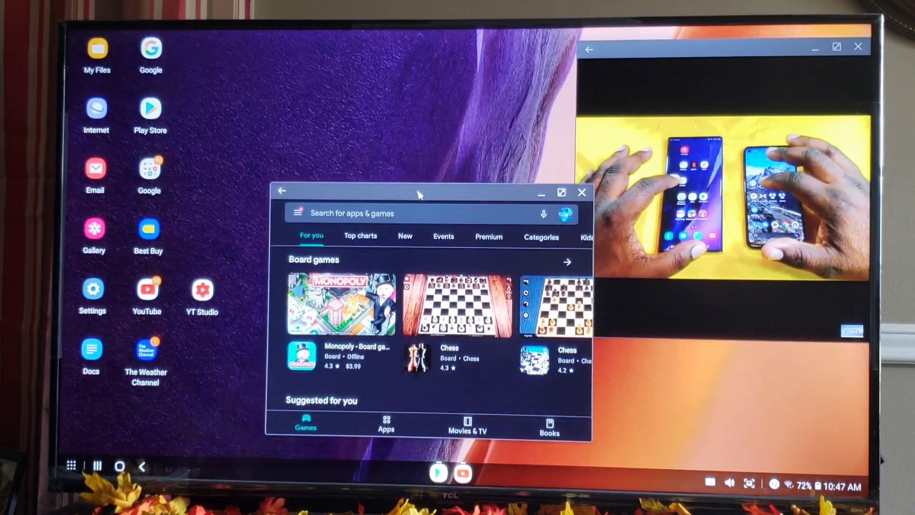
pyautogui.moveTo(417, 193); pyautogui.dragTo(406, 209)
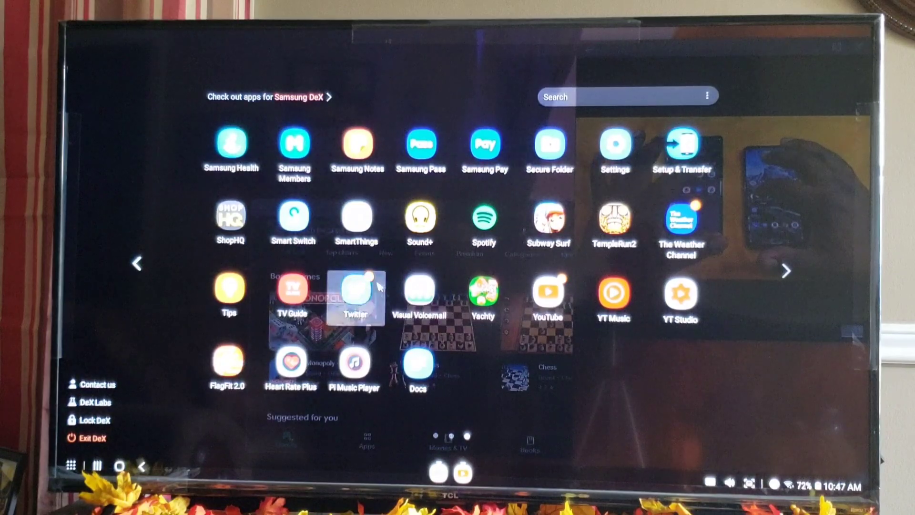
# - Open Twitter from the app drawer
pyautogui.click(356, 290)
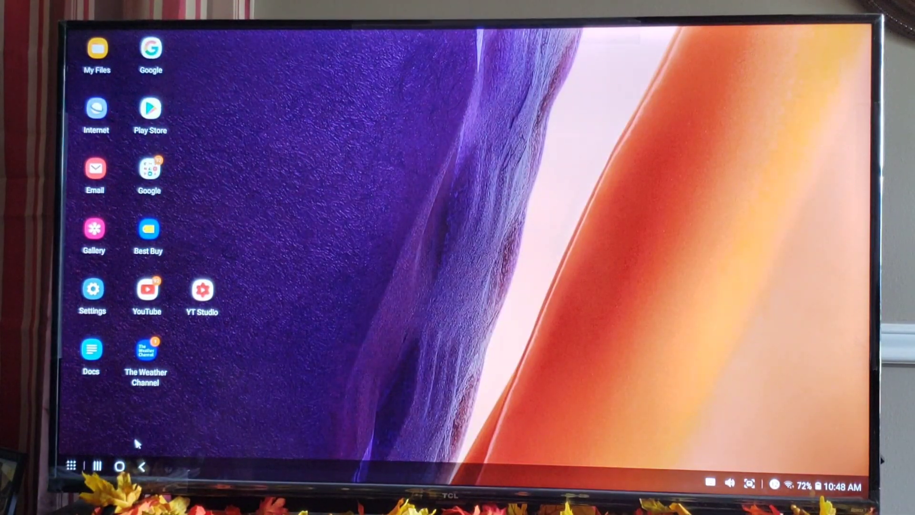
# - Launch Flip Diving from the first page of the DeX app drawer
pyautogui.click(70, 465)
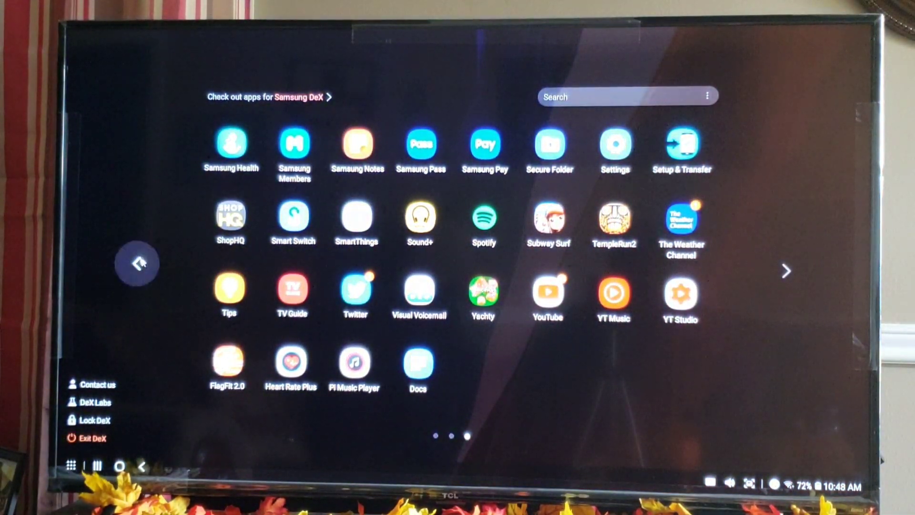
pyautogui.click(137, 264)
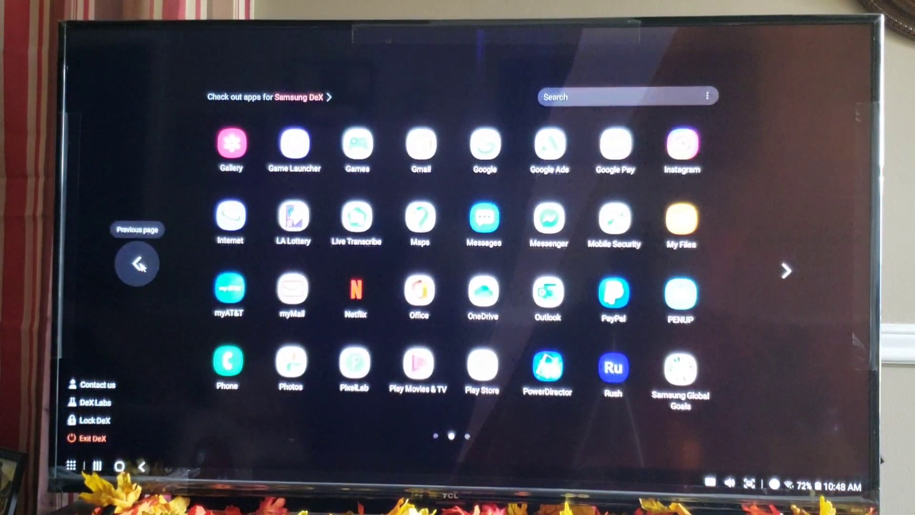
pyautogui.click(136, 263)
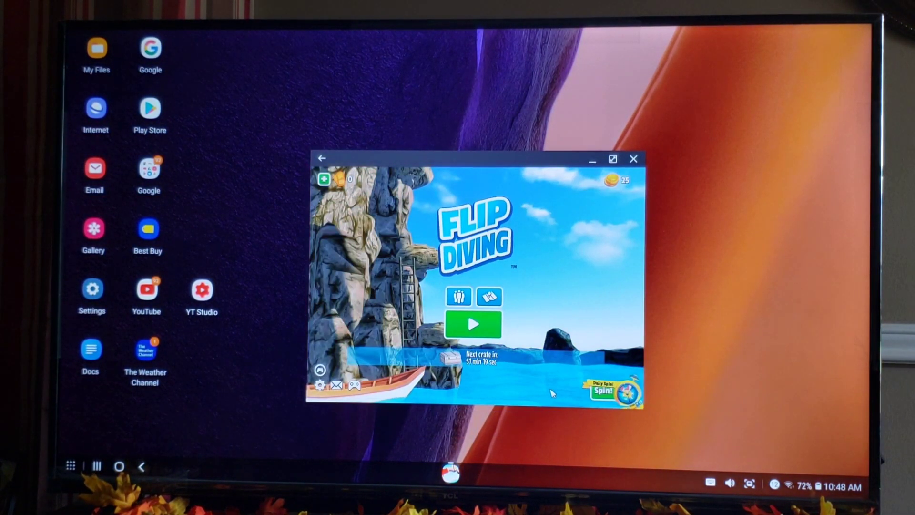
# - Play one dive in Flip Diving, then close the game window
pyautogui.click(473, 324)
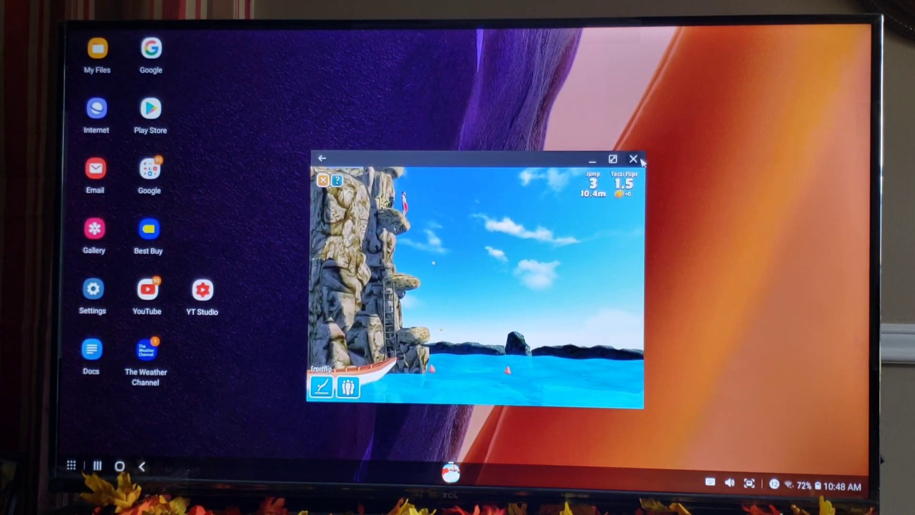
pyautogui.click(634, 158)
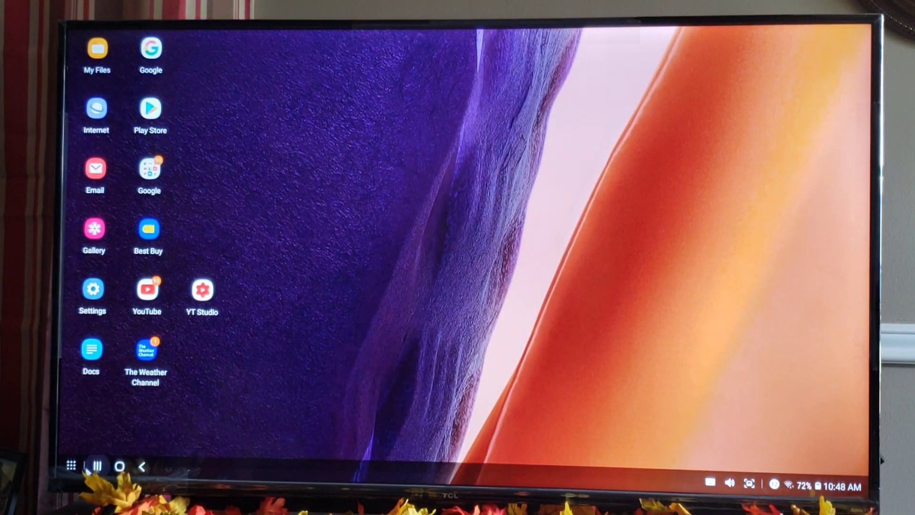
# - Search the app drawer for "go" and launch Google Docs from the results
pyautogui.click(71, 465)
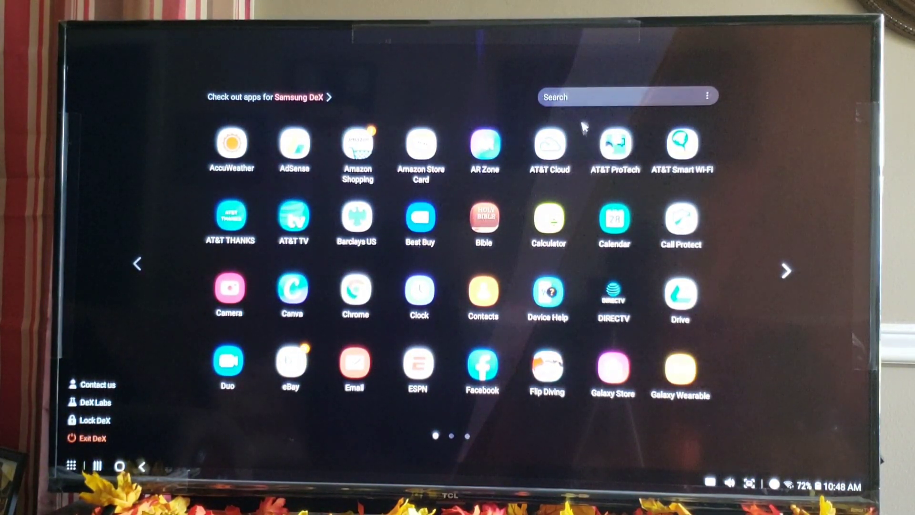
pyautogui.click(626, 96)
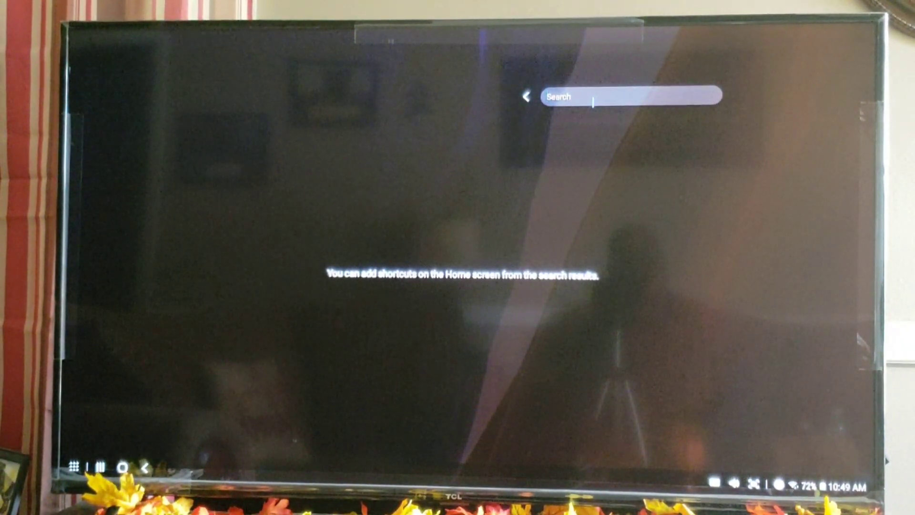
pyautogui.write('0')
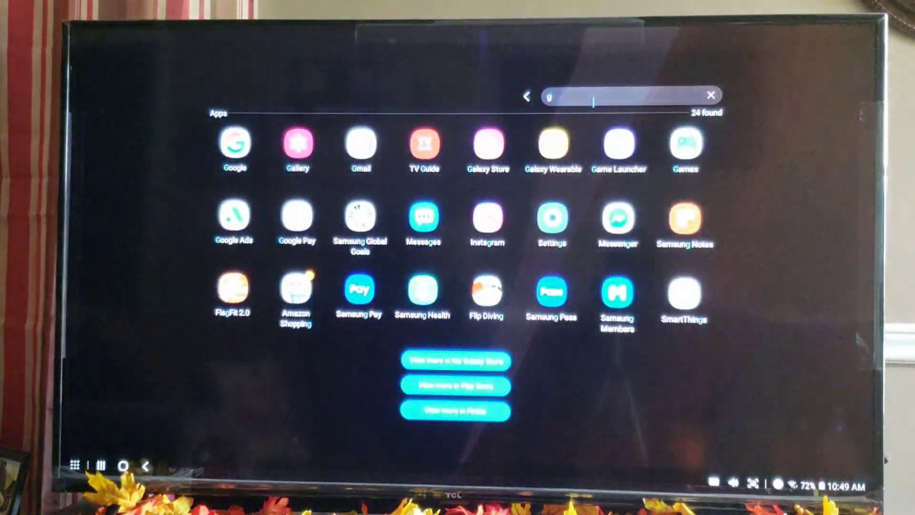
pyautogui.write('o')
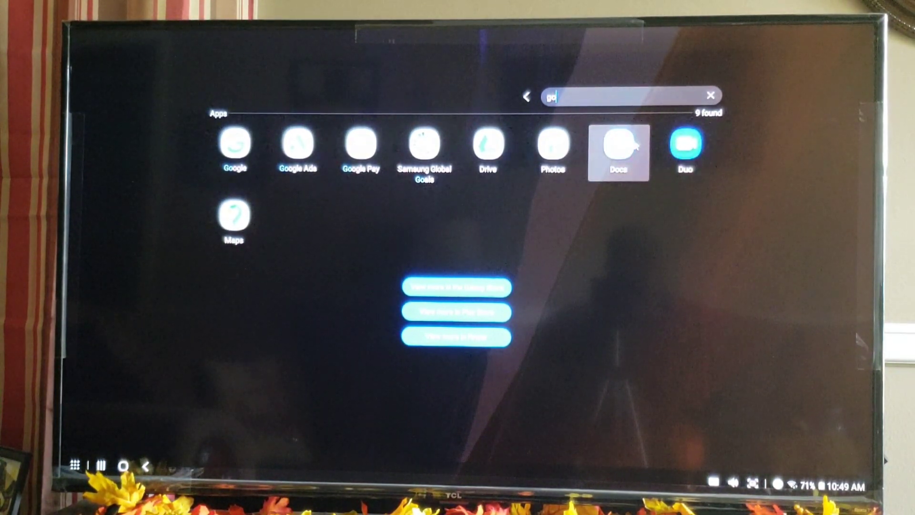
pyautogui.click(618, 145)
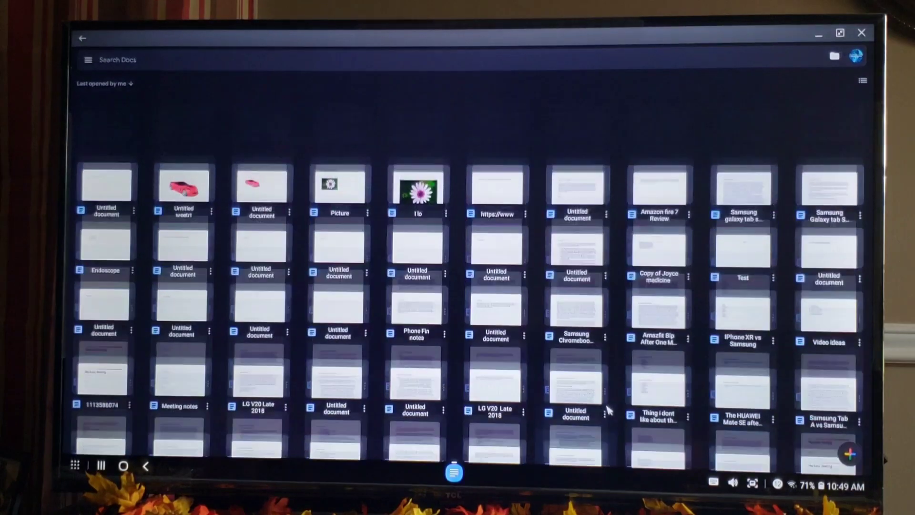
# - Scroll up through the Google Docs document list
pyautogui.scroll(3)
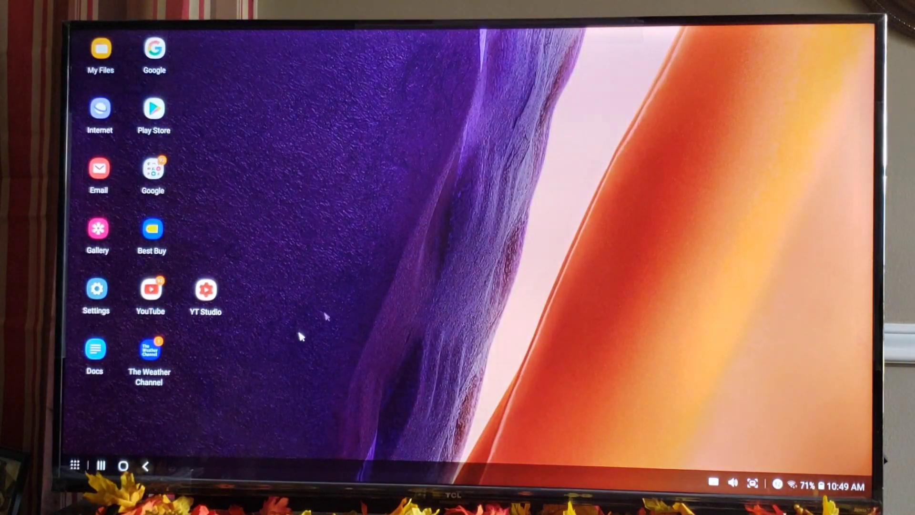
pyautogui.moveTo(268, 367)
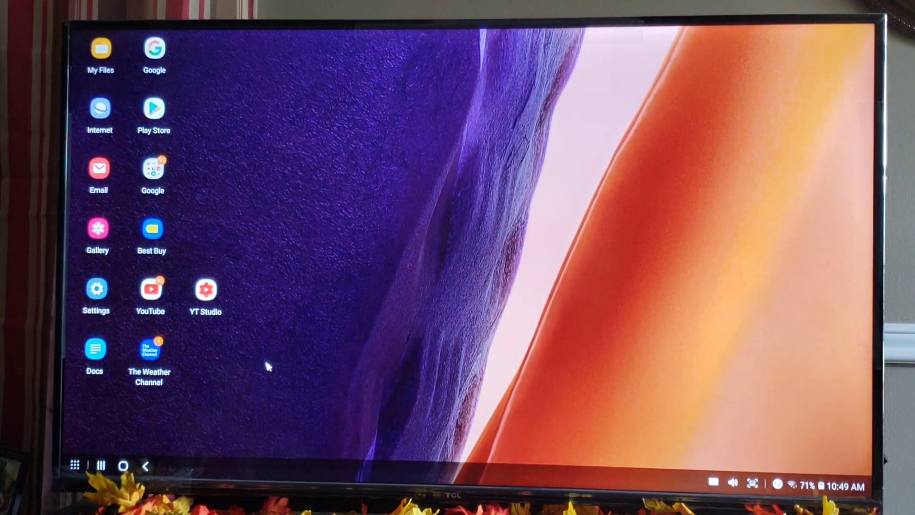